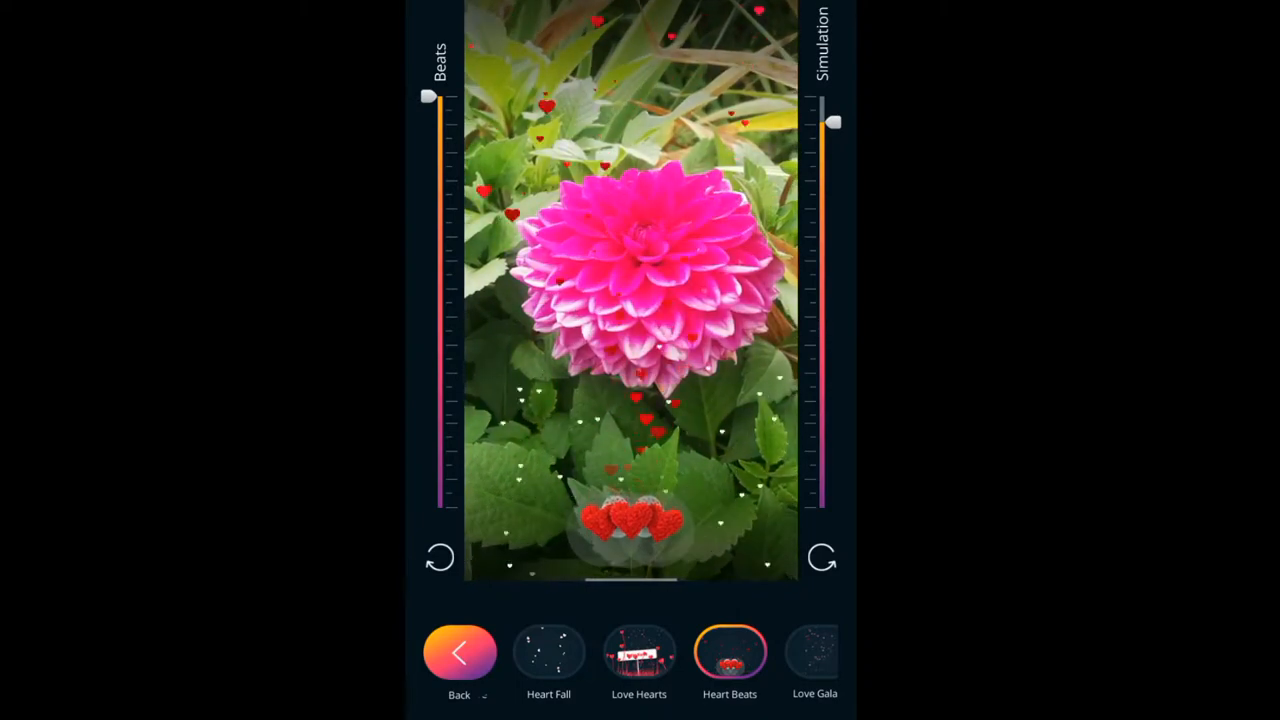
# - Leave the Heart Beats effect preview and return to the home feed of status templates
pyautogui.click(816, 650)
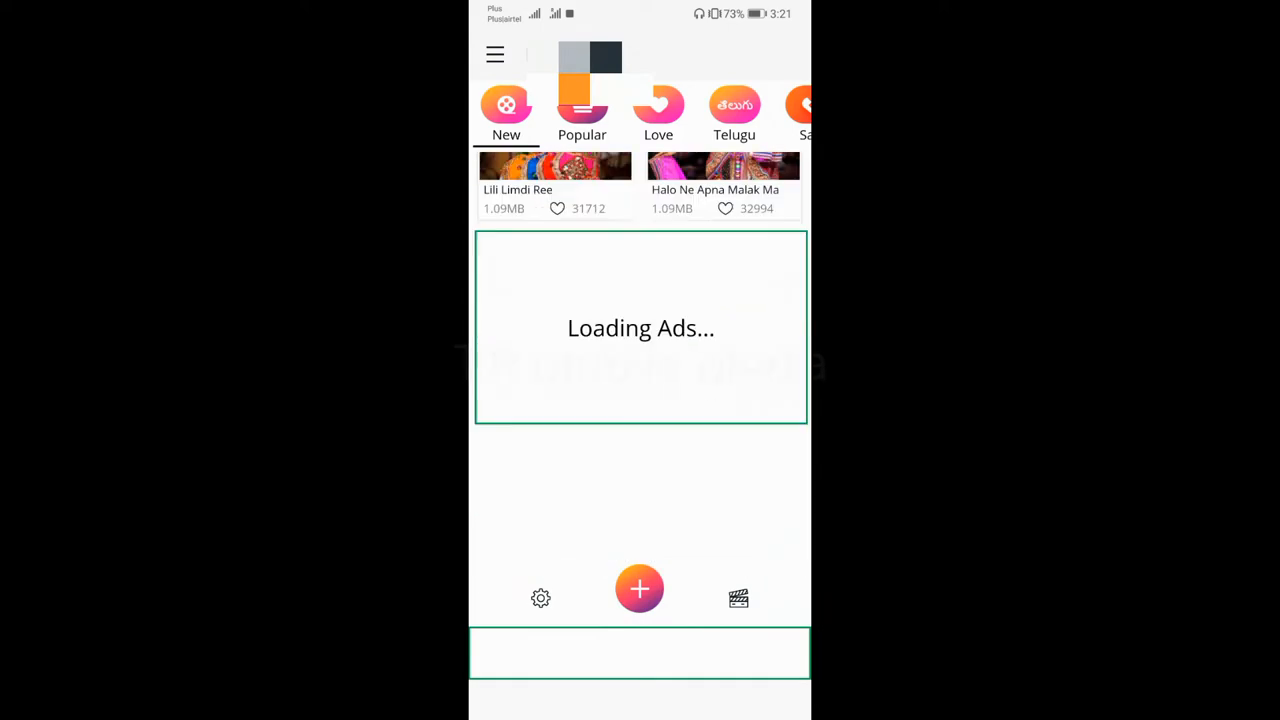
# - Browse the Telugu and Malayalam status categories, then start a new status video from a photo
pyautogui.click(582, 120)
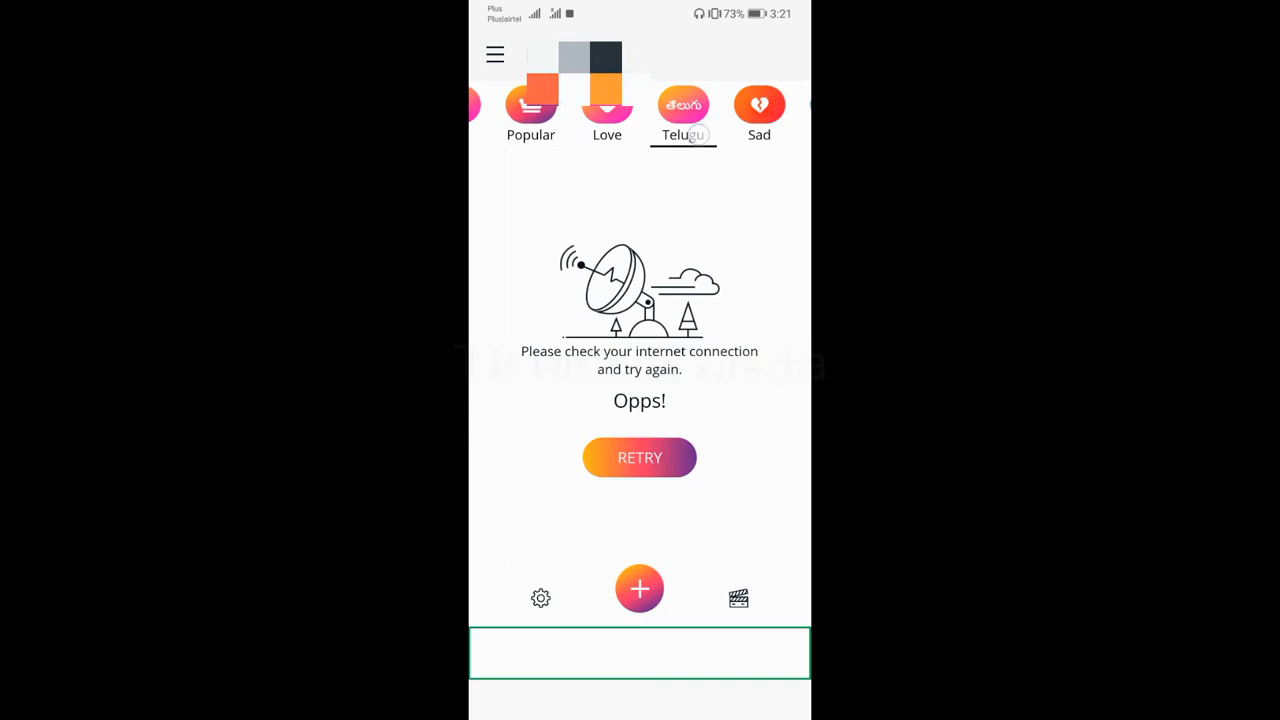
pyautogui.hscroll(-3)
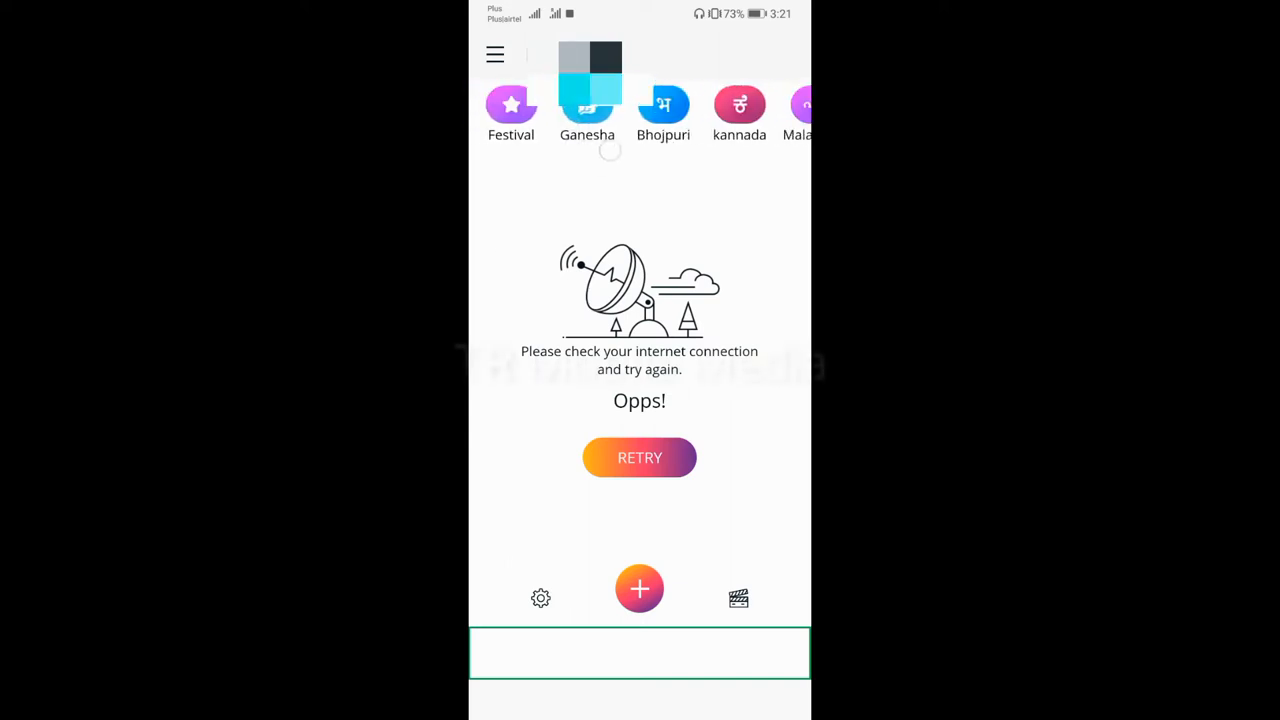
pyautogui.hscroll(-3)
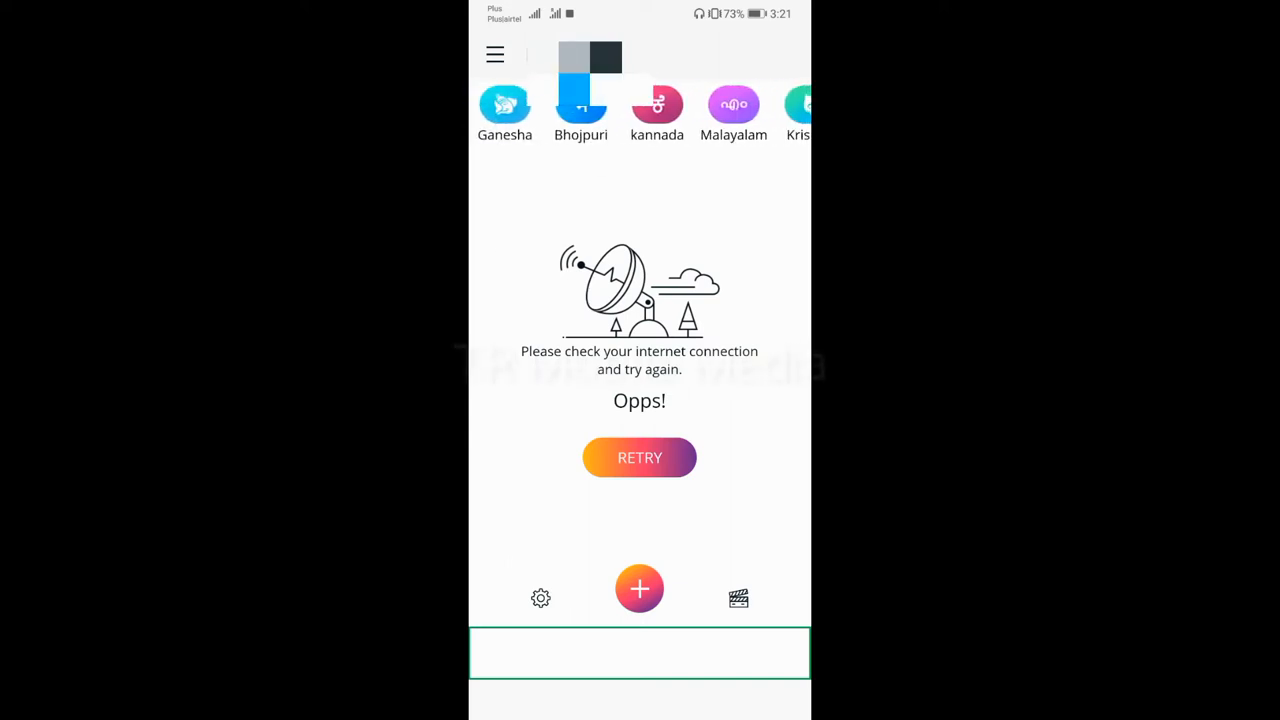
pyautogui.click(732, 114)
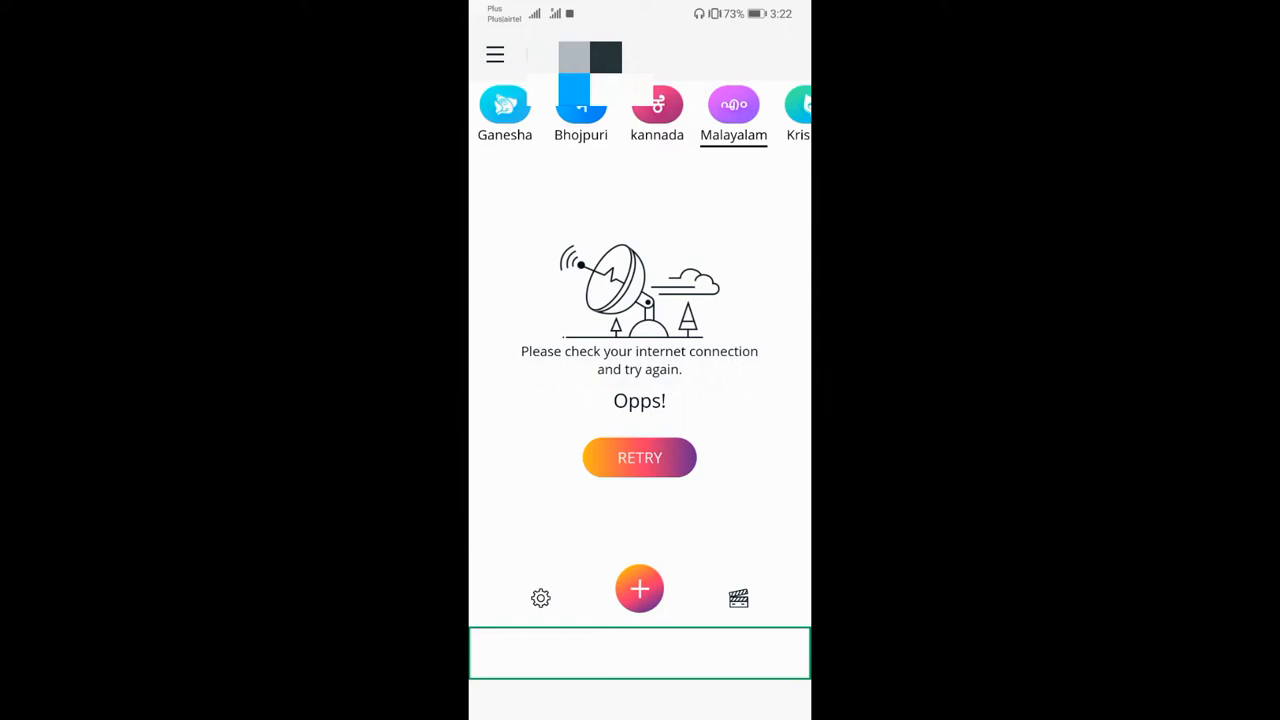
pyautogui.click(640, 588)
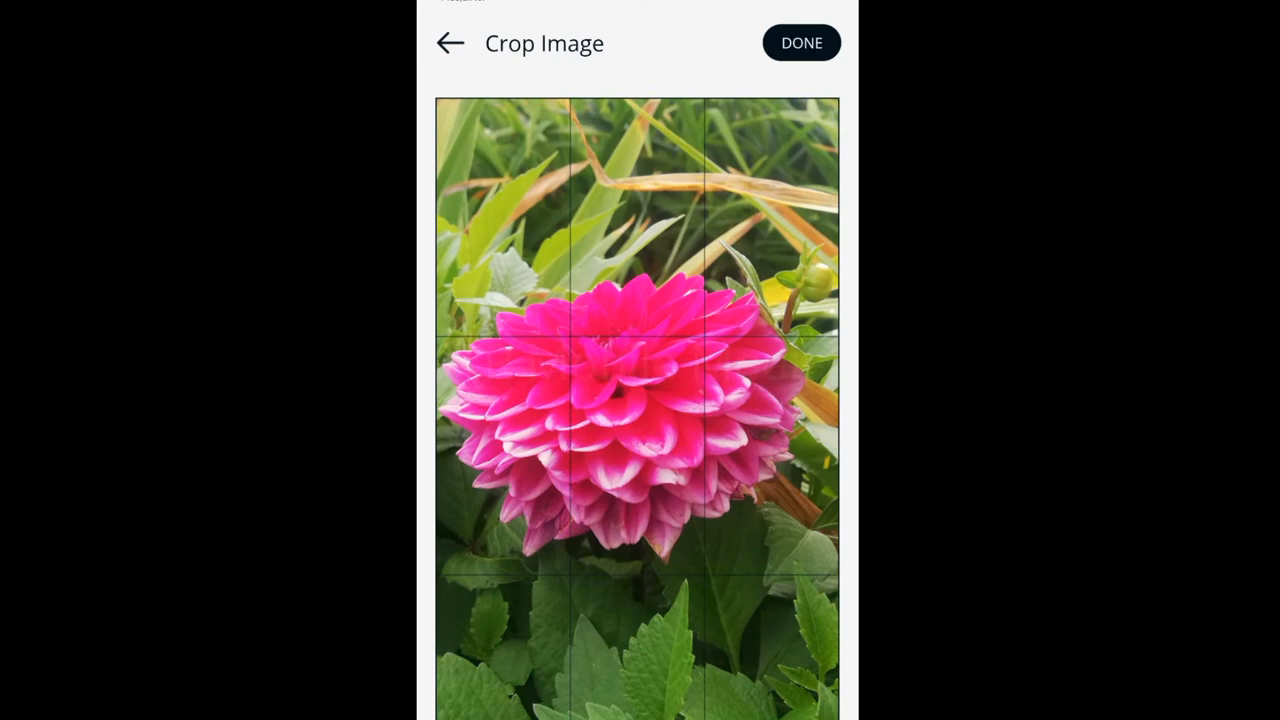
# - Accept the portrait-cropped pink dahlia photo for the new status video
pyautogui.click(800, 44)
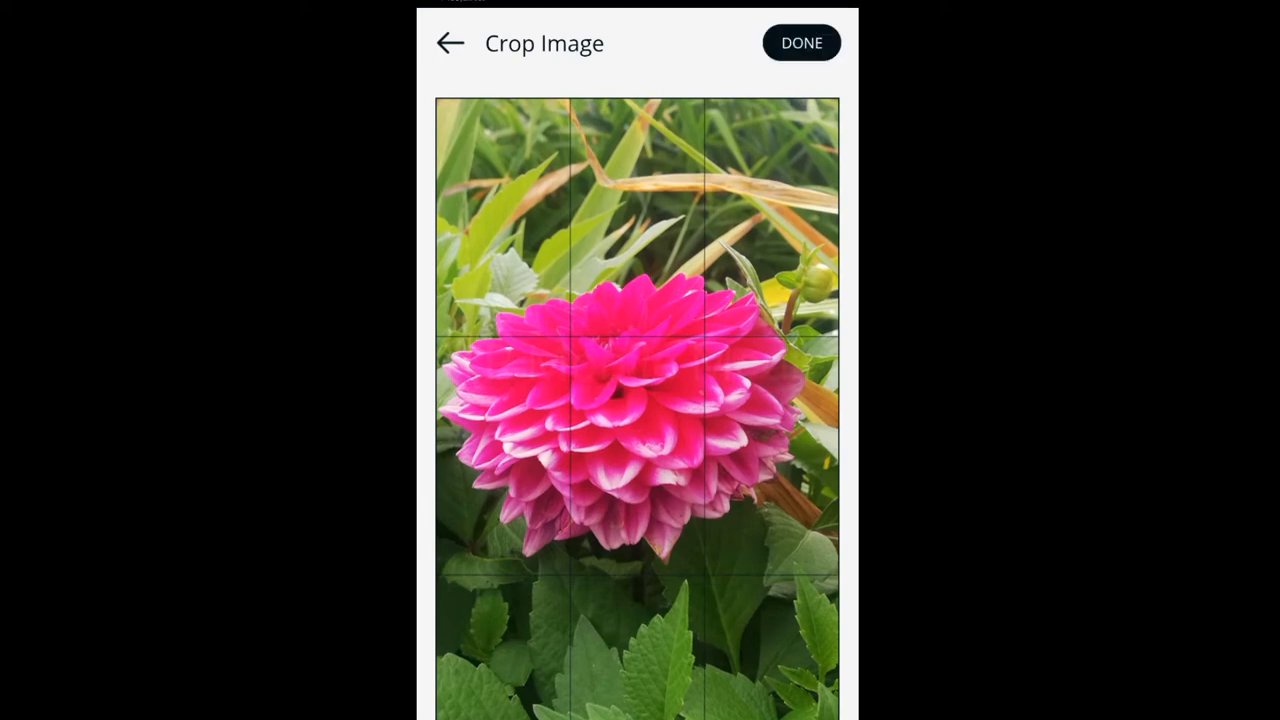
pyautogui.click(800, 42)
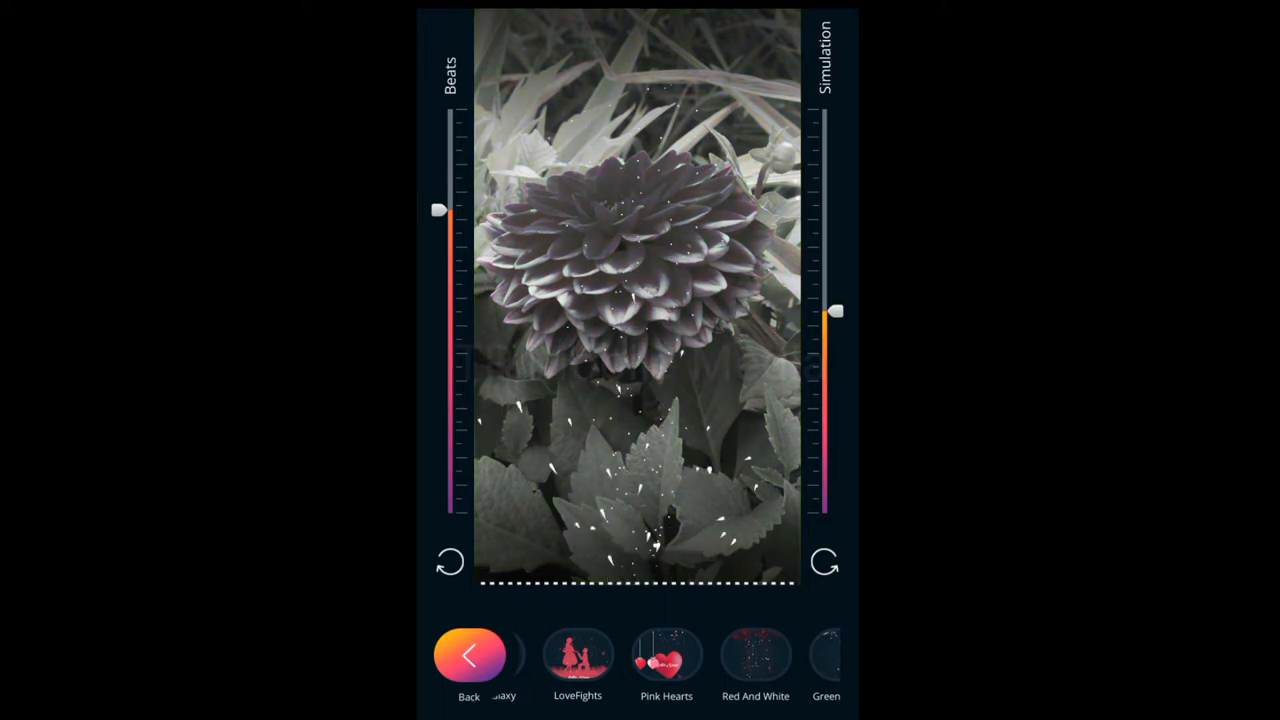
# - Bring up the music track library for the dahlia video
pyautogui.click(470, 656)
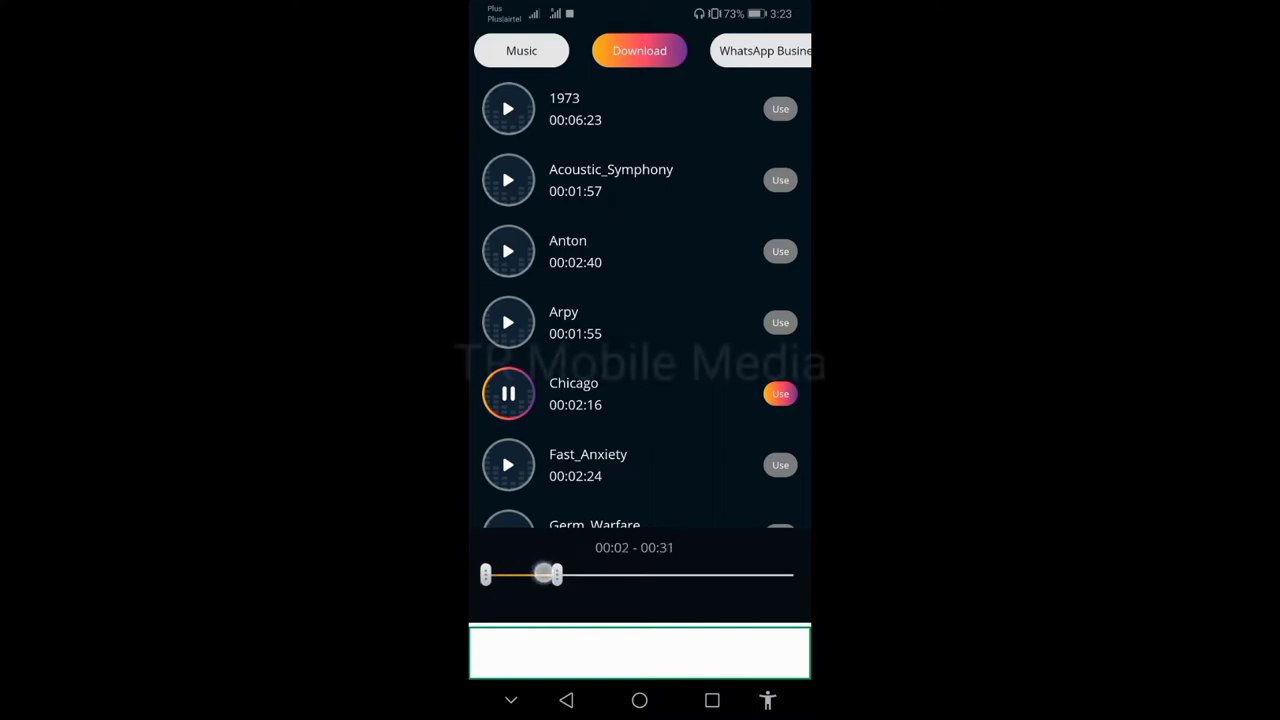
# - Trim the Chicago track's start and end points for the video's music
pyautogui.moveTo(556, 572); pyautogui.dragTo(696, 572)
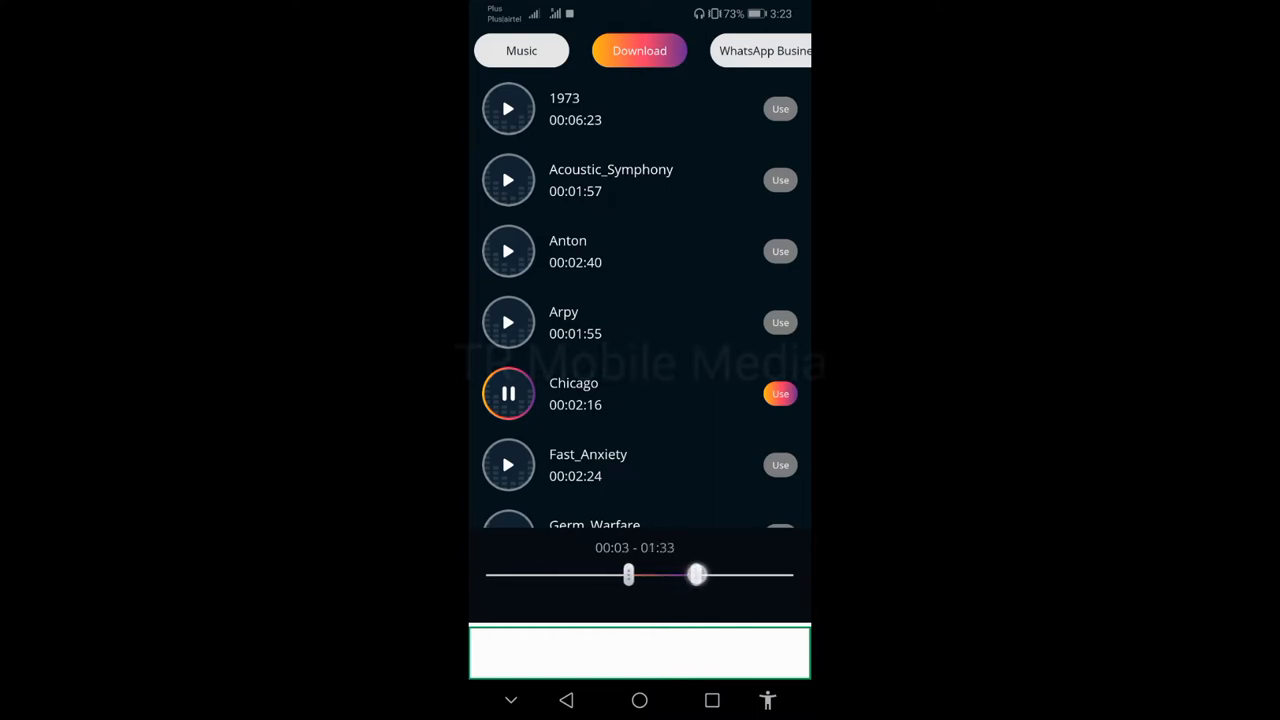
pyautogui.moveTo(628, 574); pyautogui.dragTo(548, 574)
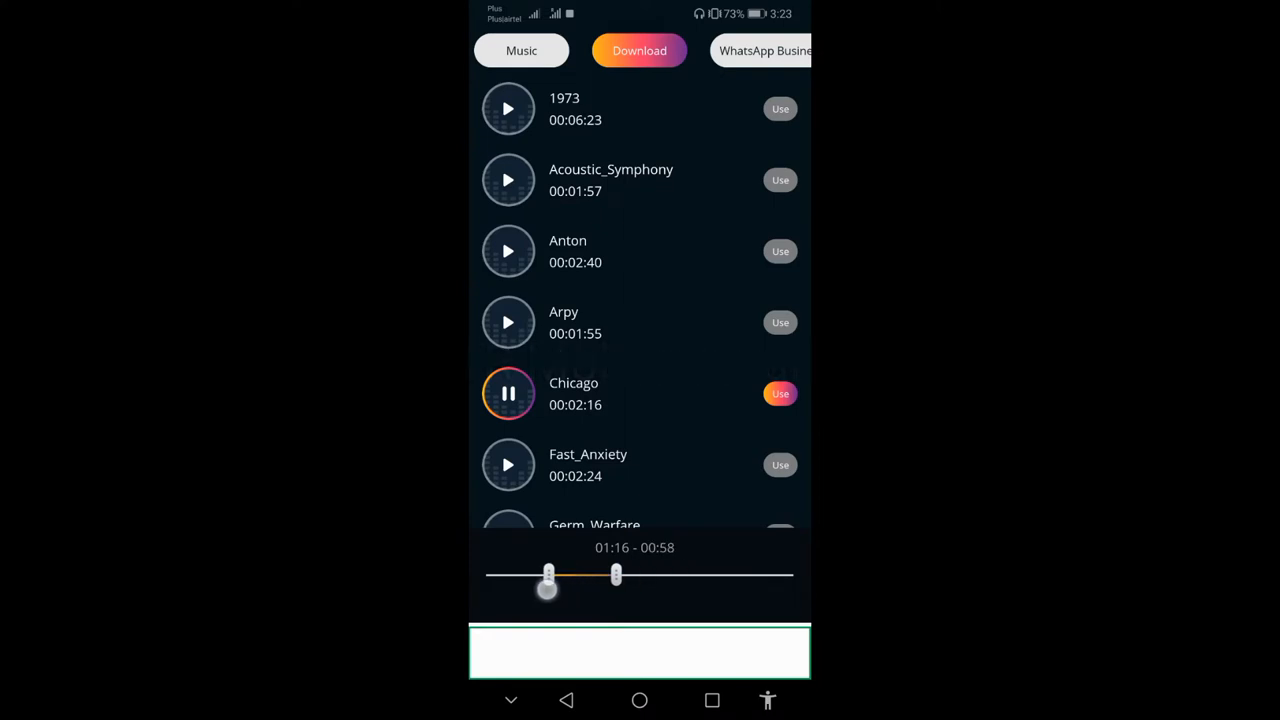
pyautogui.moveTo(548, 576); pyautogui.dragTo(612, 576)
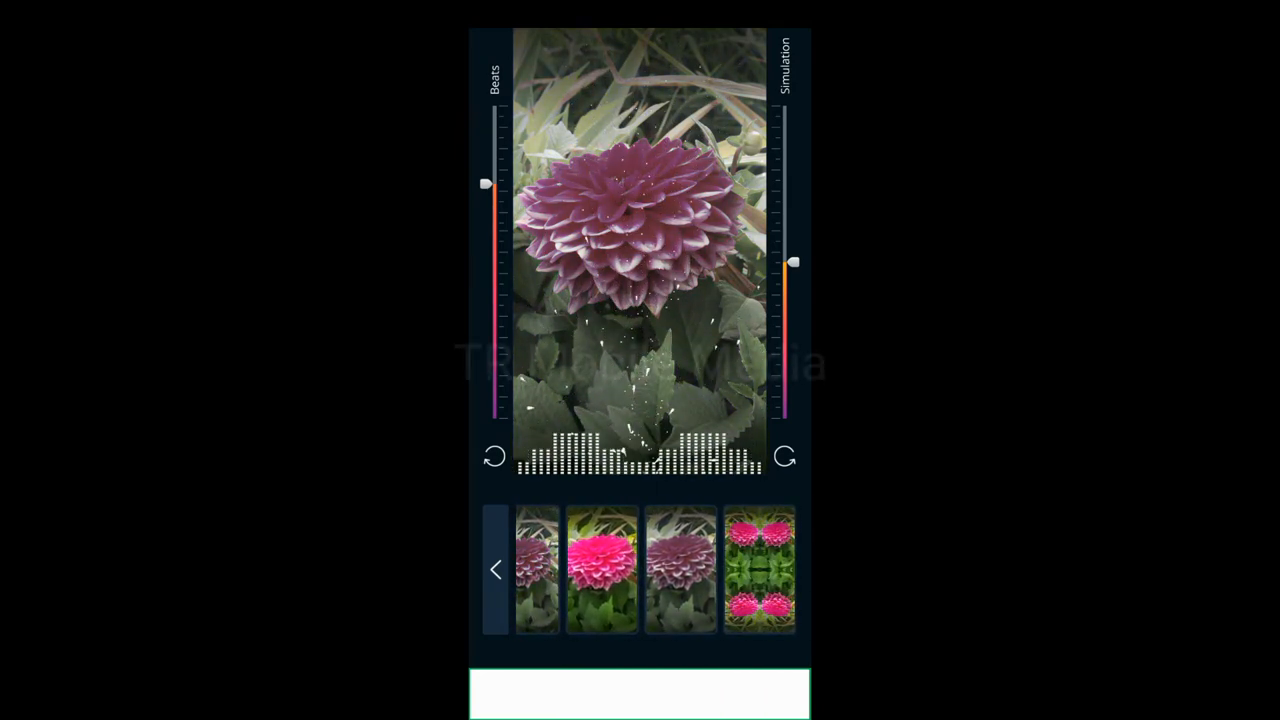
# - Try a black-and-white photo filter, then return to the Love effect collection
pyautogui.click(680, 570)
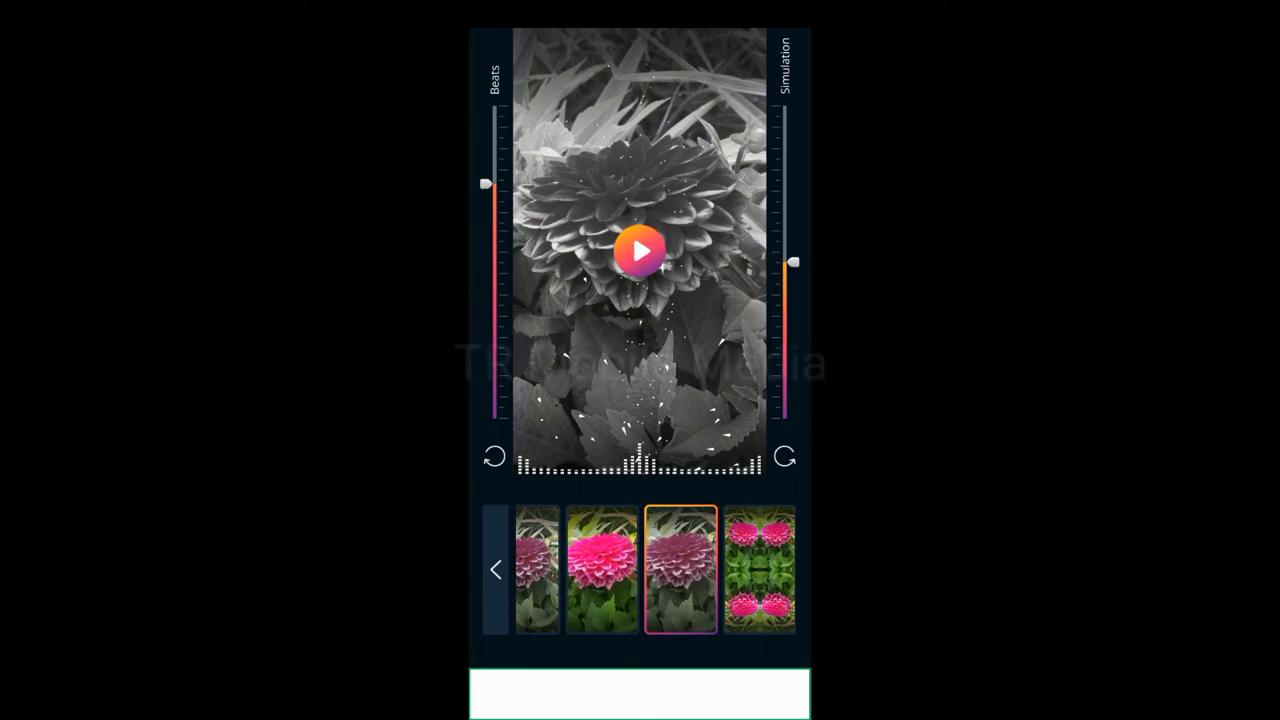
pyautogui.click(640, 250)
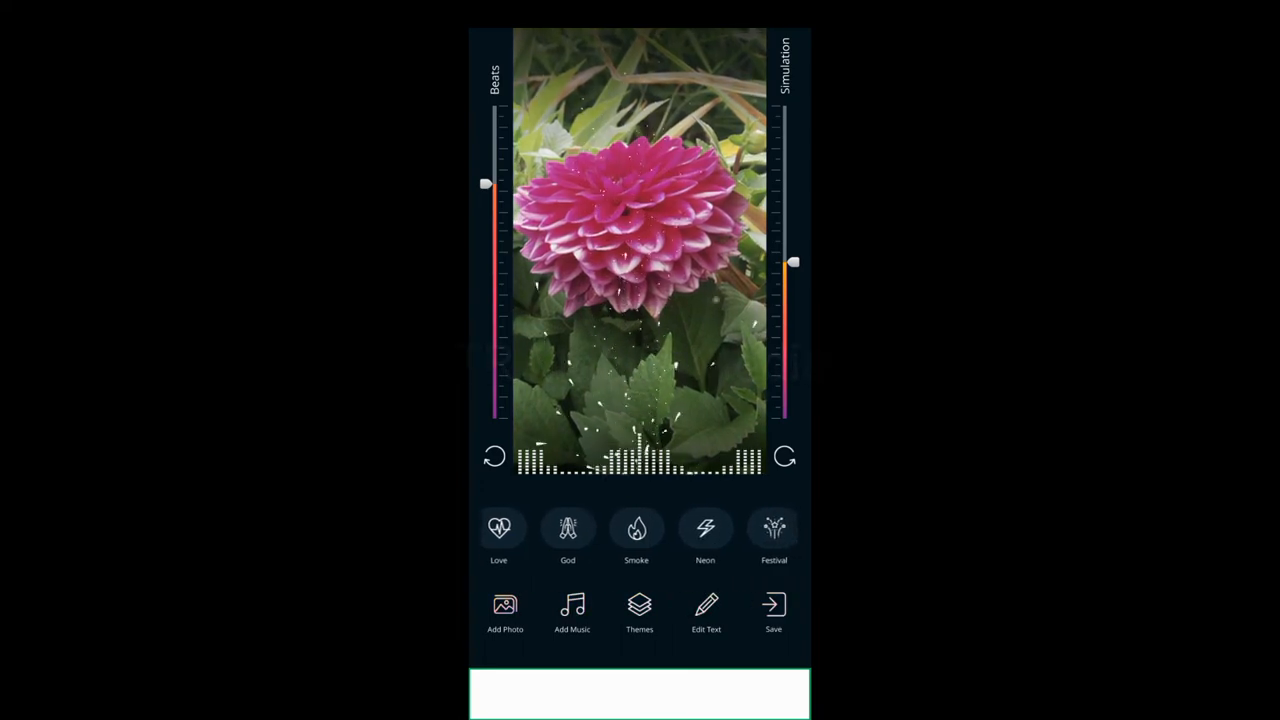
pyautogui.hscroll(3)
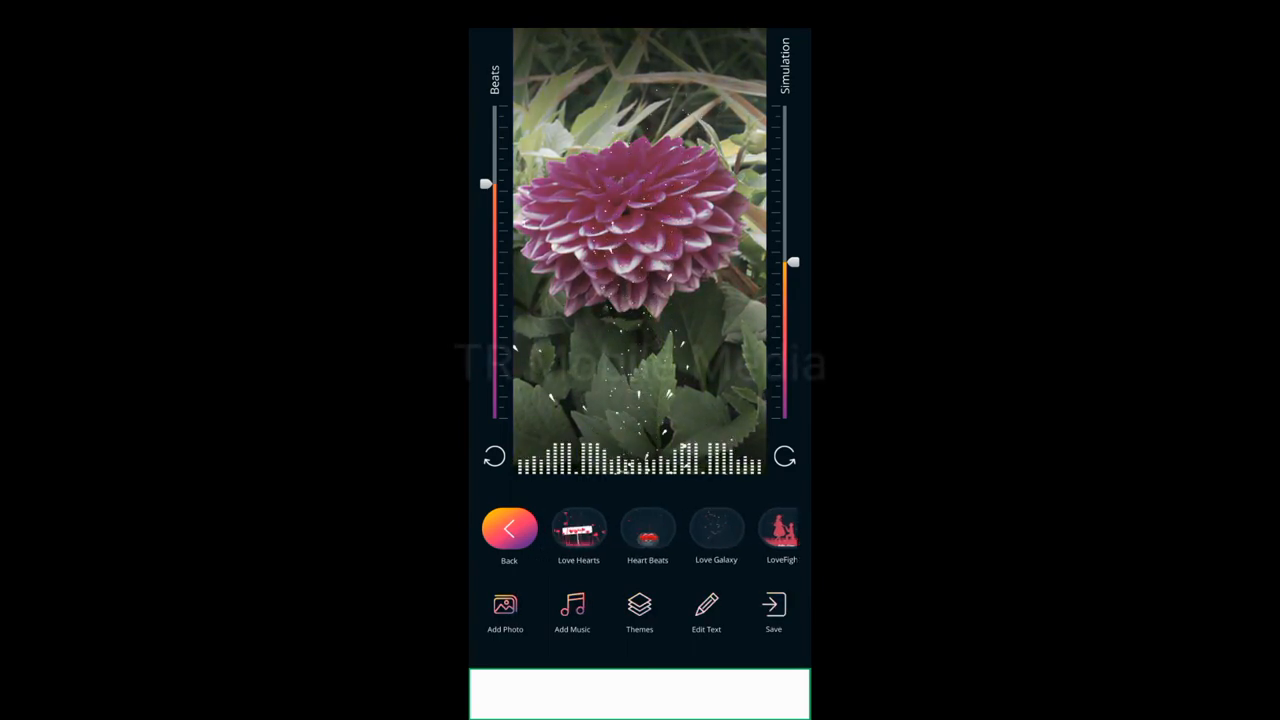
# - Apply the Love Hearts effect and set its name sign text to 'TR Mobile Media'
pyautogui.click(578, 528)
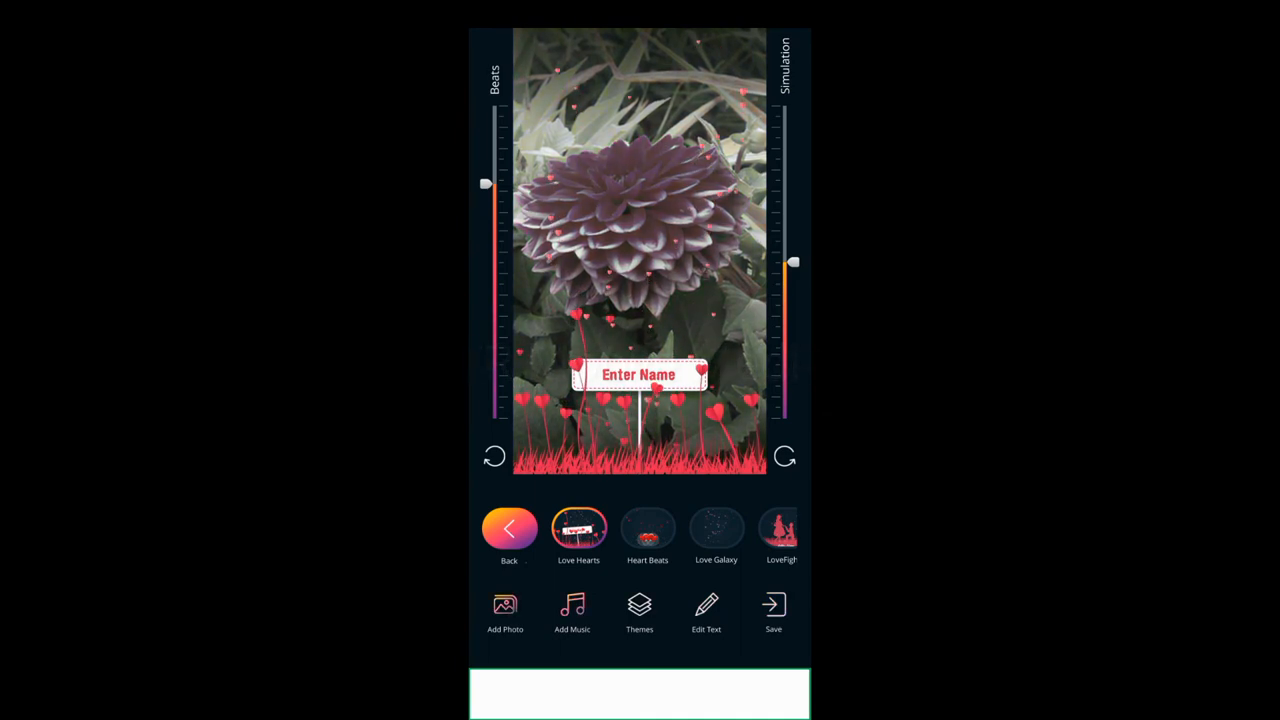
pyautogui.click(706, 612)
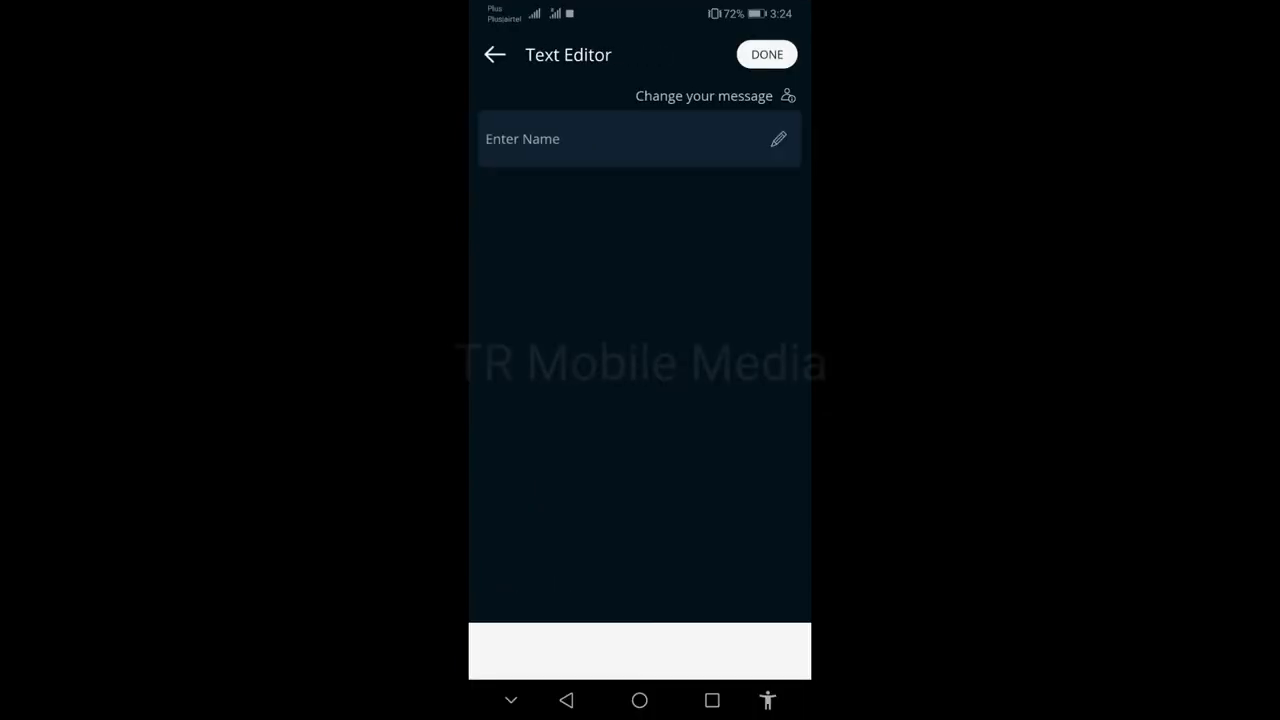
pyautogui.click(640, 138)
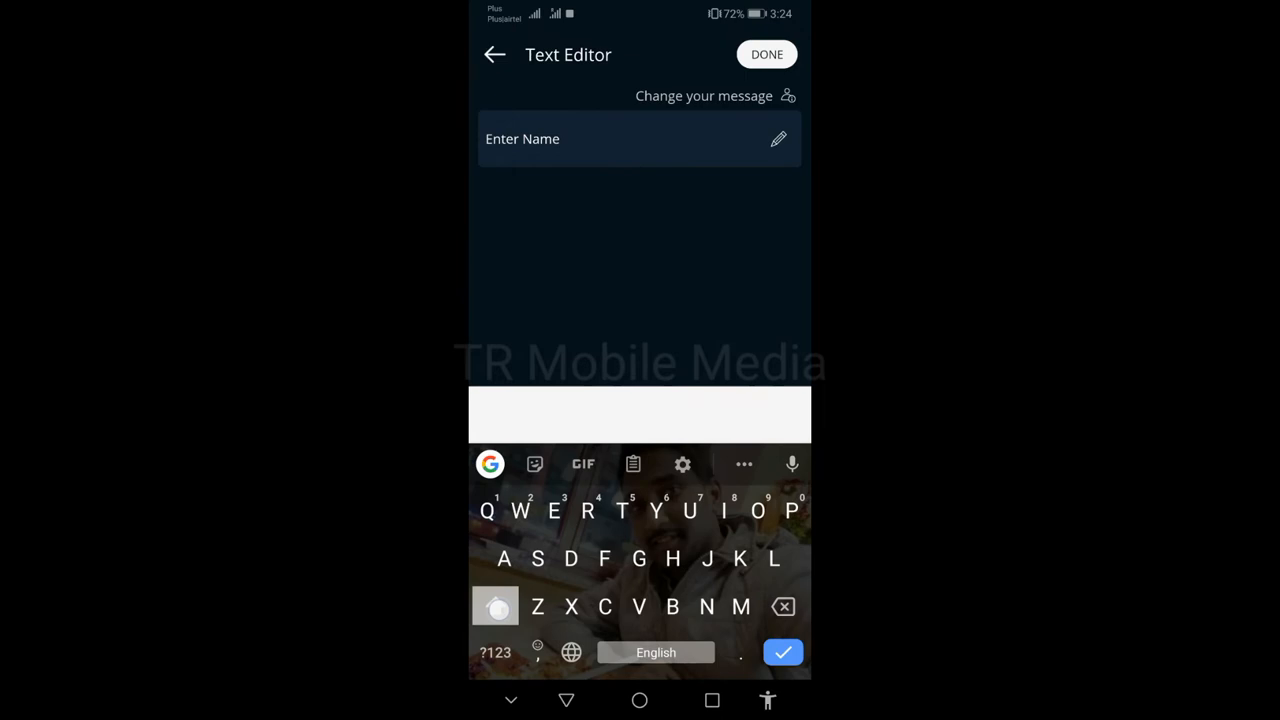
pyautogui.write('TR Mobile Media')
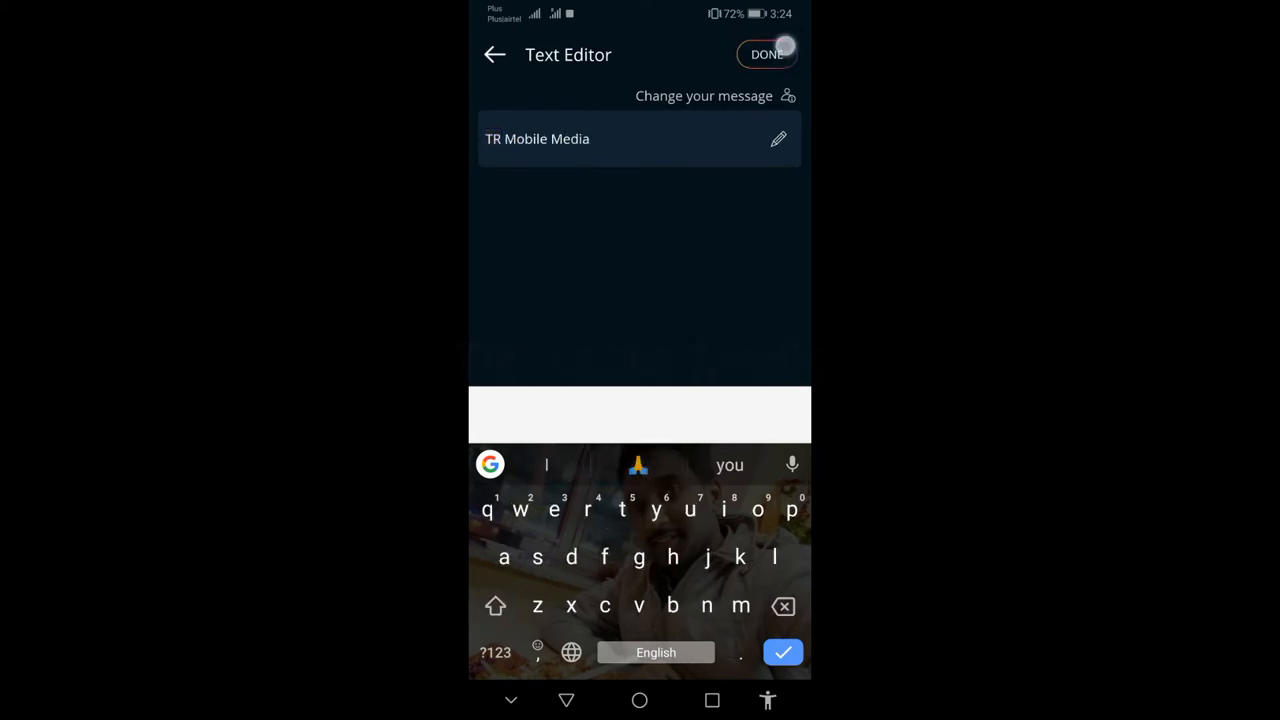
pyautogui.click(768, 54)
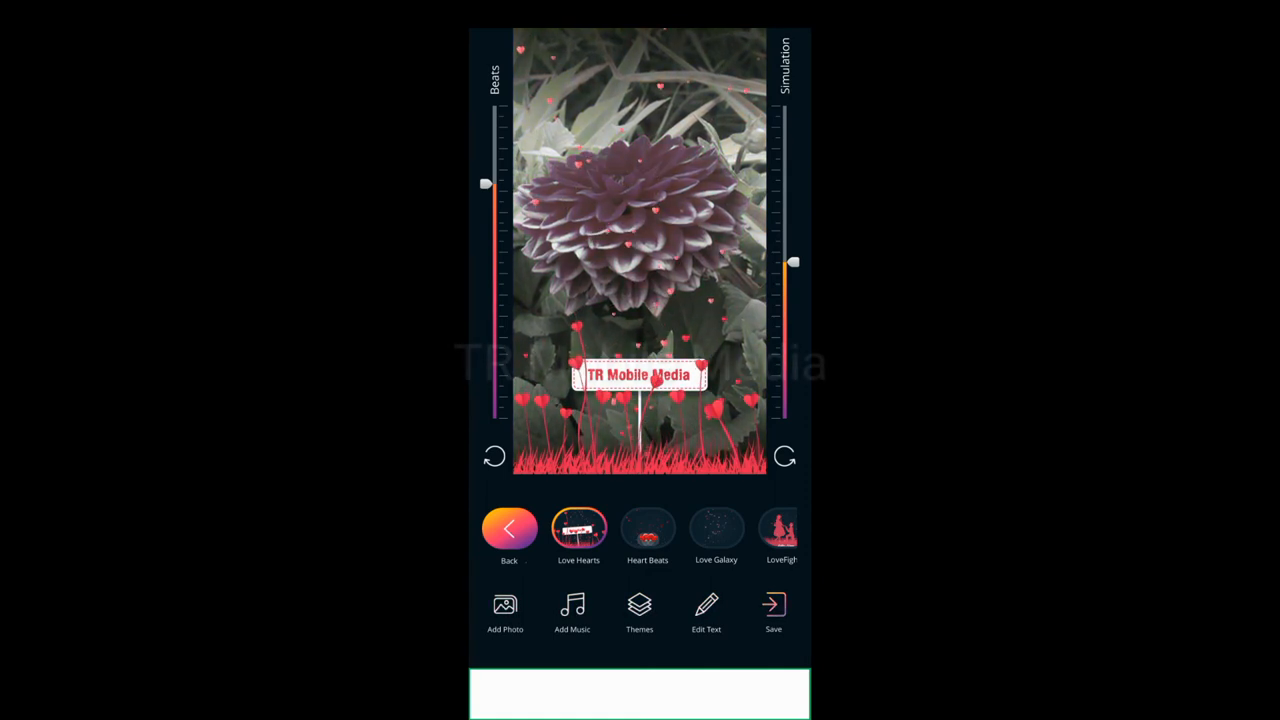
# - Try the Heart Beats love effect, then switch to the Smoke effect collection
pyautogui.click(648, 528)
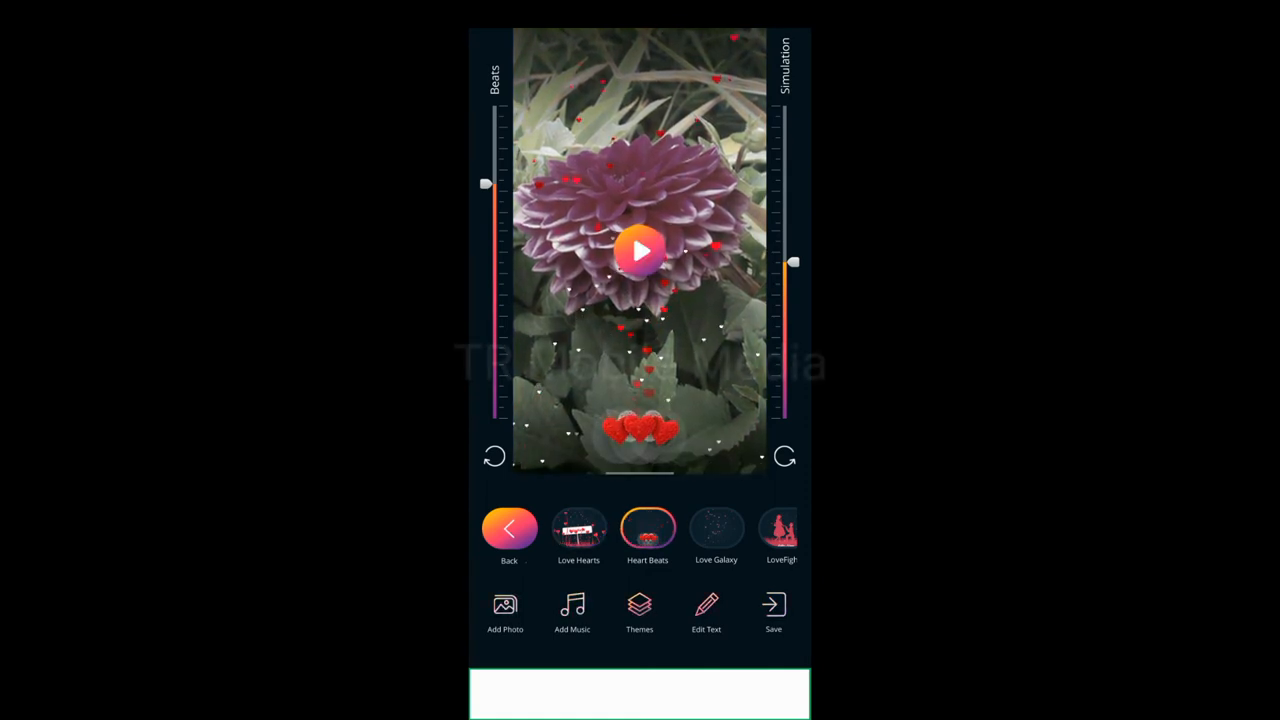
pyautogui.click(640, 250)
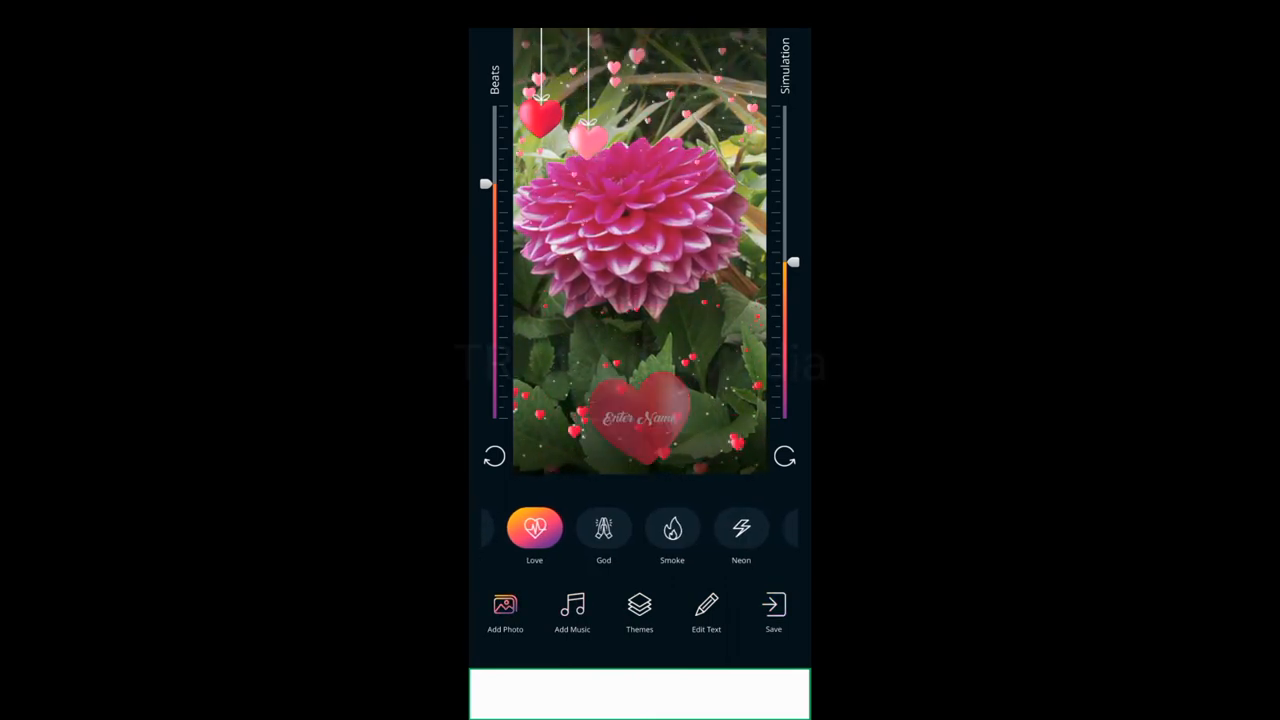
pyautogui.click(672, 528)
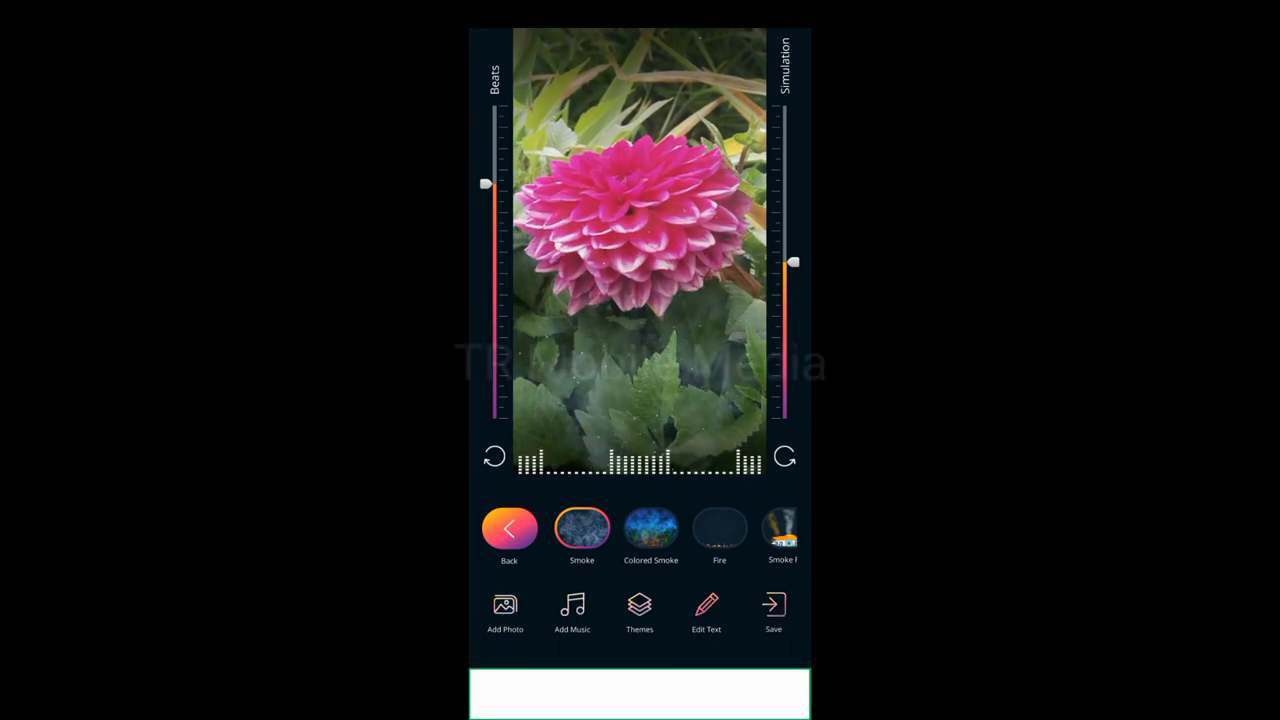
# - Apply a smoke effect to the dahlia video and start saving to render it
pyautogui.click(652, 528)
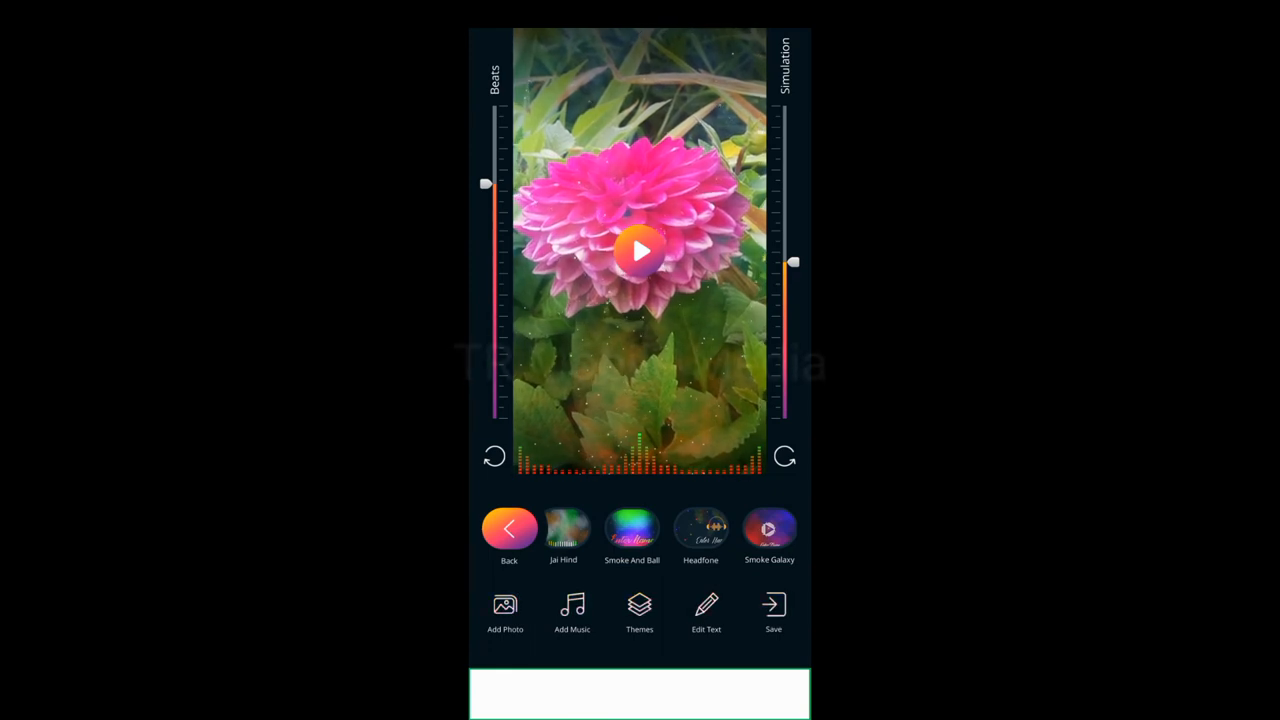
pyautogui.click(640, 250)
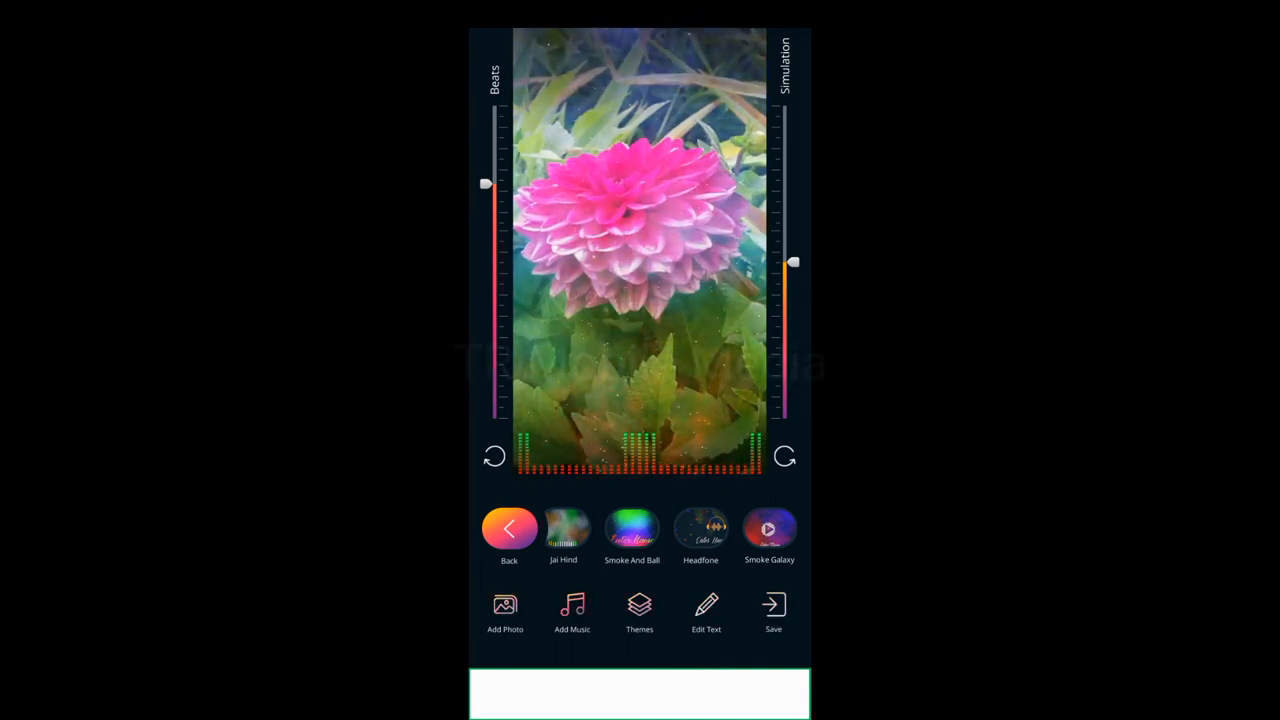
pyautogui.click(772, 610)
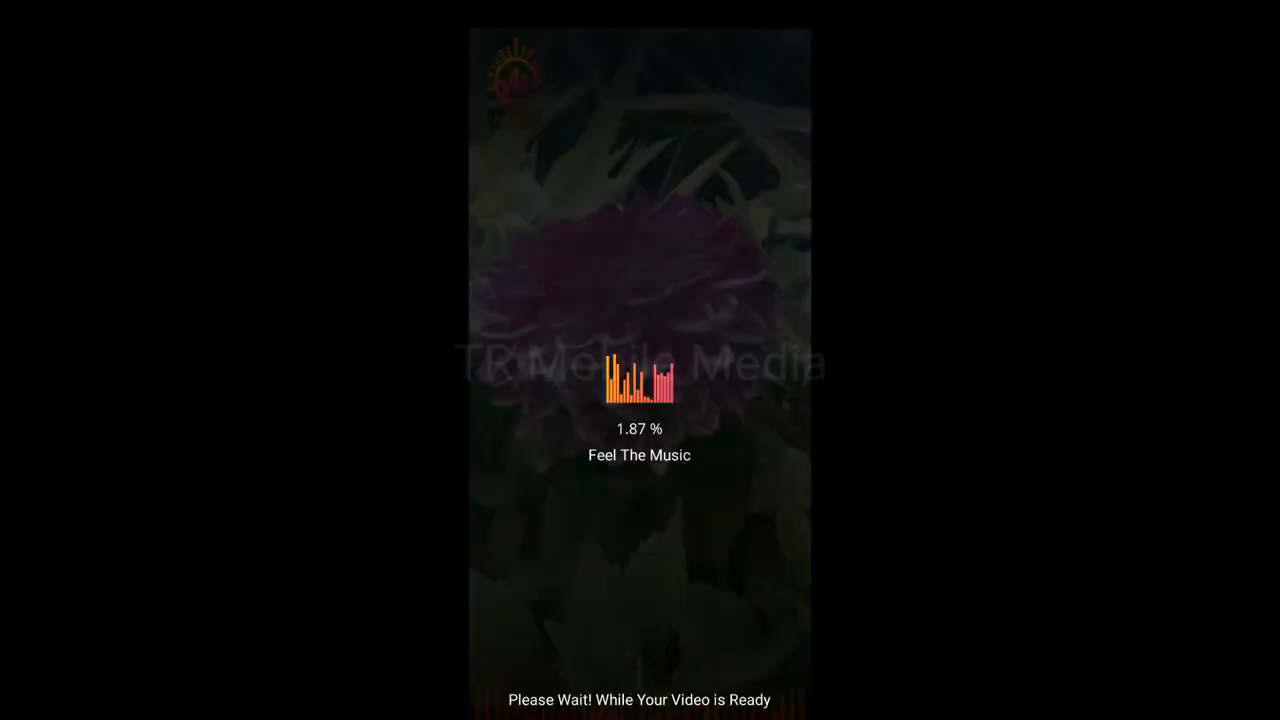